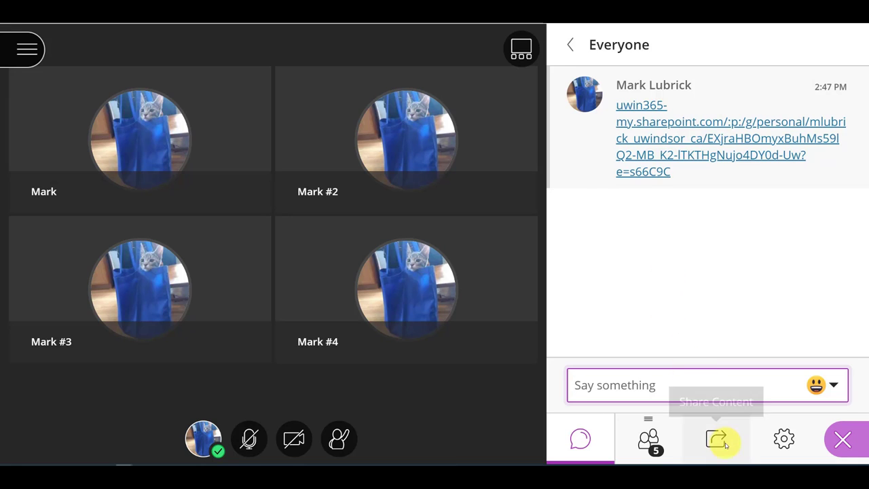
- Share the 'Welcome to the online office hours for Astronomy' slide file with the main room
click(716, 438)
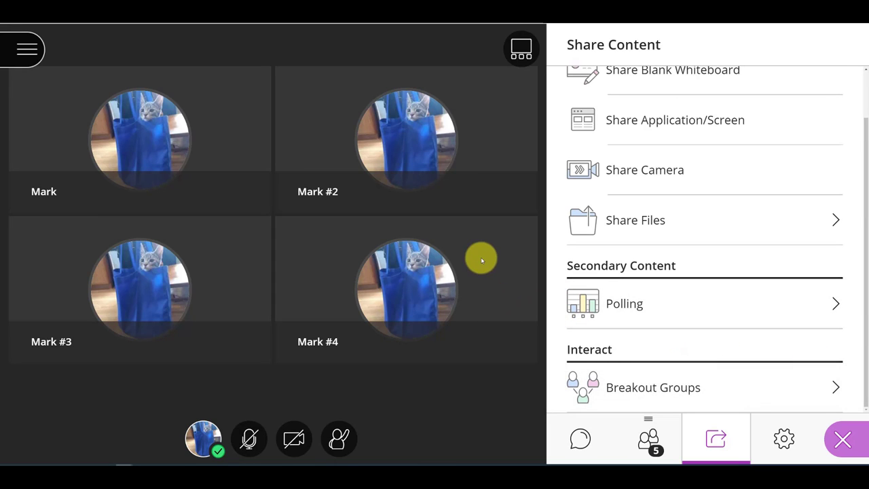
mouse_move(438, 275)
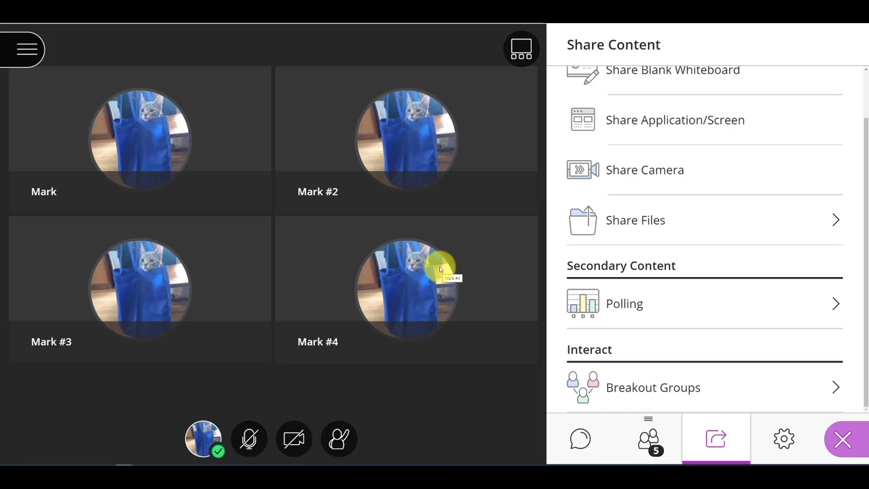
mouse_move(750, 337)
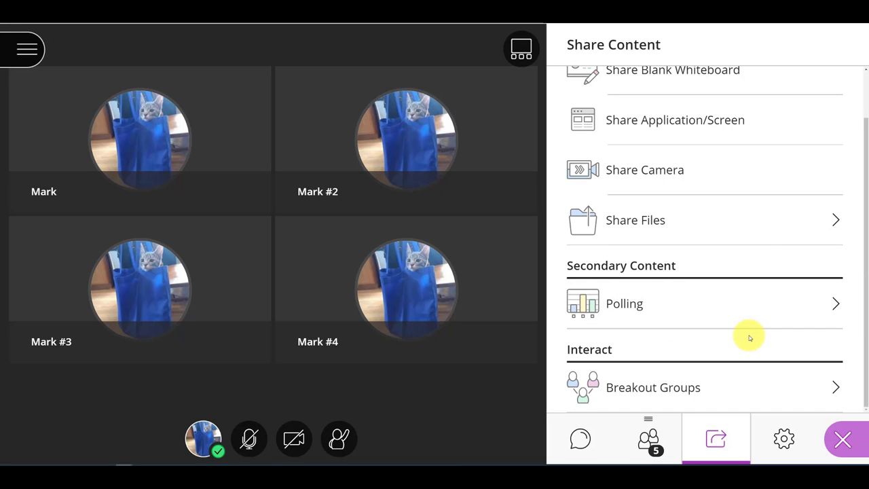
mouse_move(752, 223)
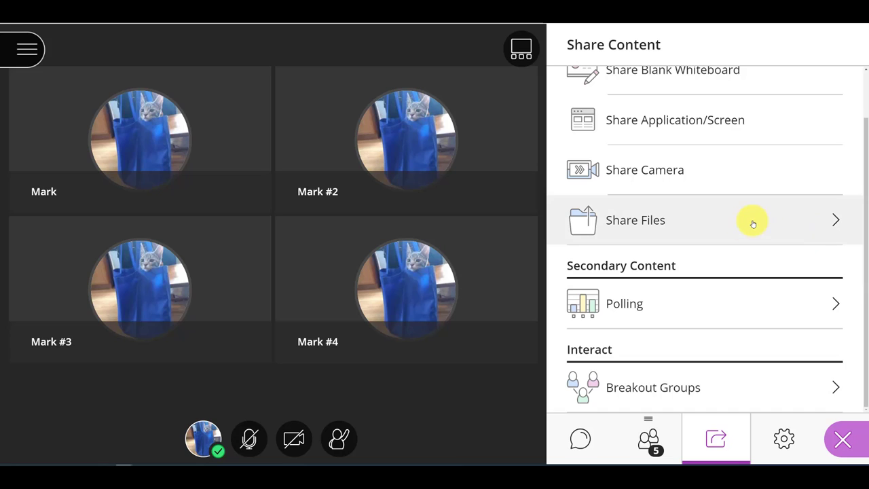
click(635, 220)
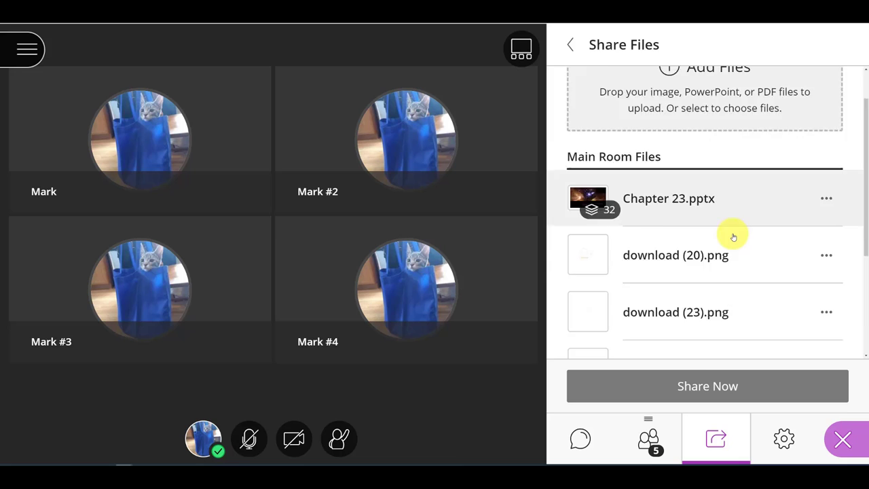
scroll(down, 3)
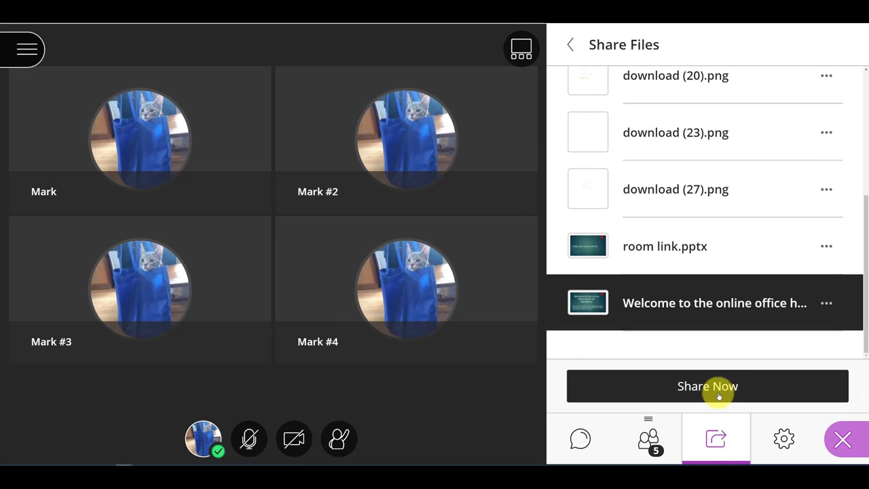
click(707, 386)
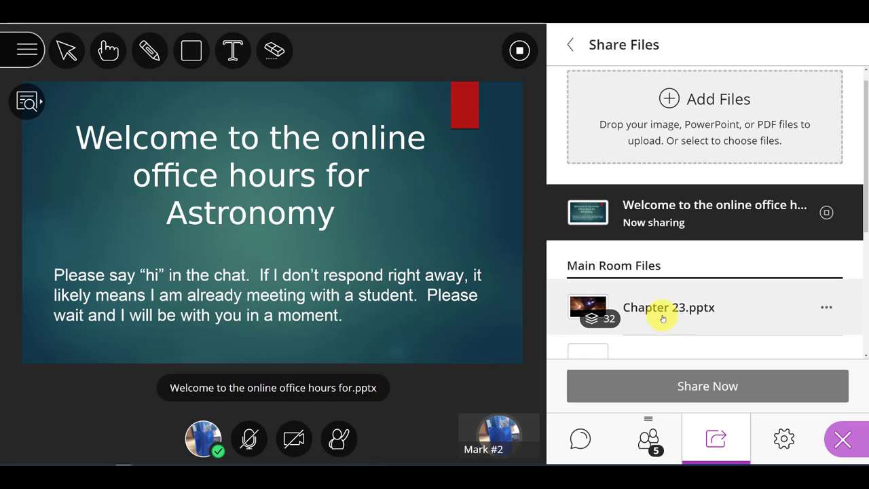
mouse_move(250, 178)
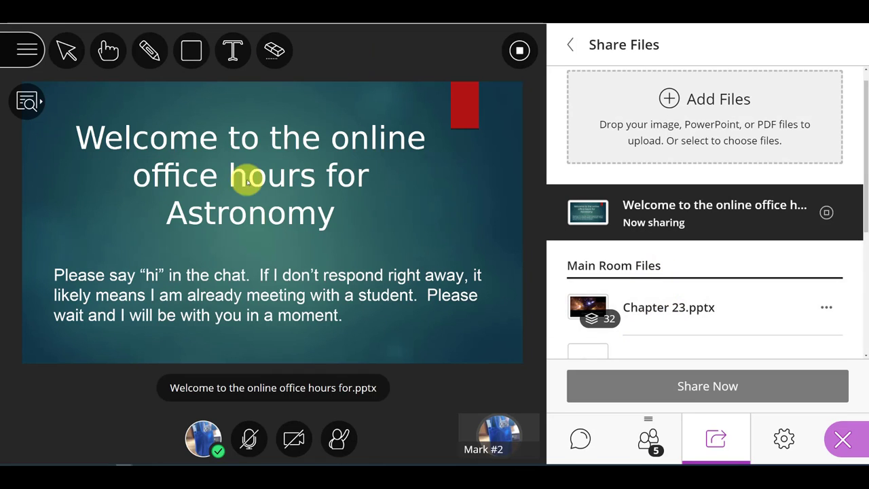
mouse_move(370, 166)
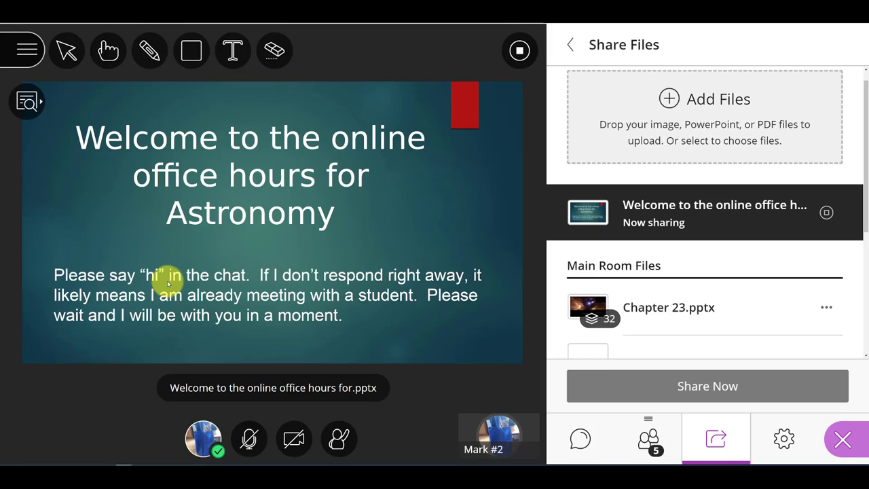
mouse_move(180, 254)
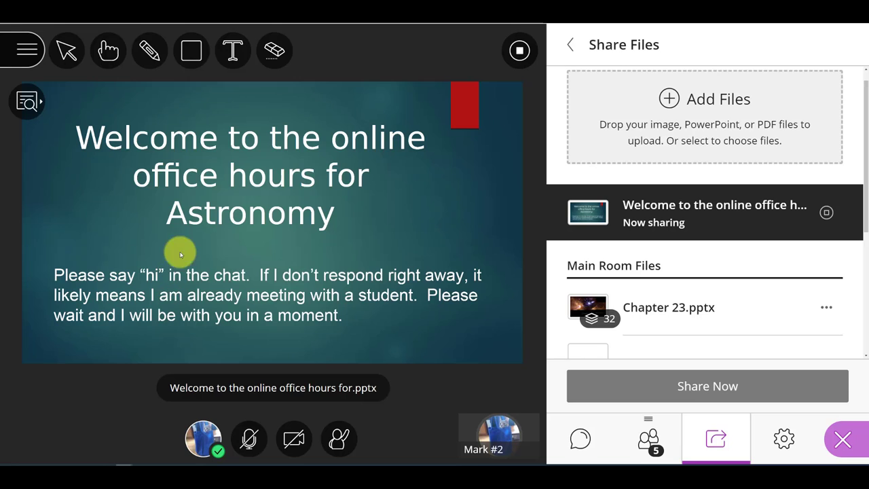
mouse_move(703, 419)
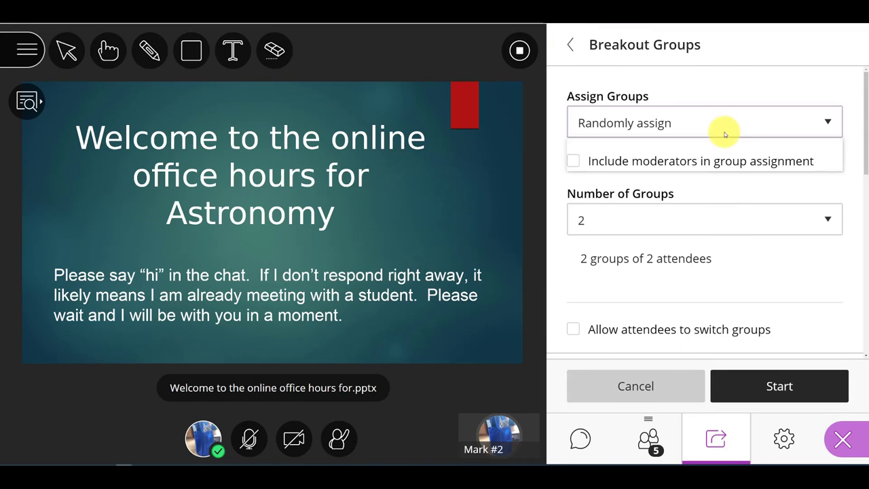
- Switch breakout group assignment from random to custom and scroll through the Main Room attendees
click(705, 122)
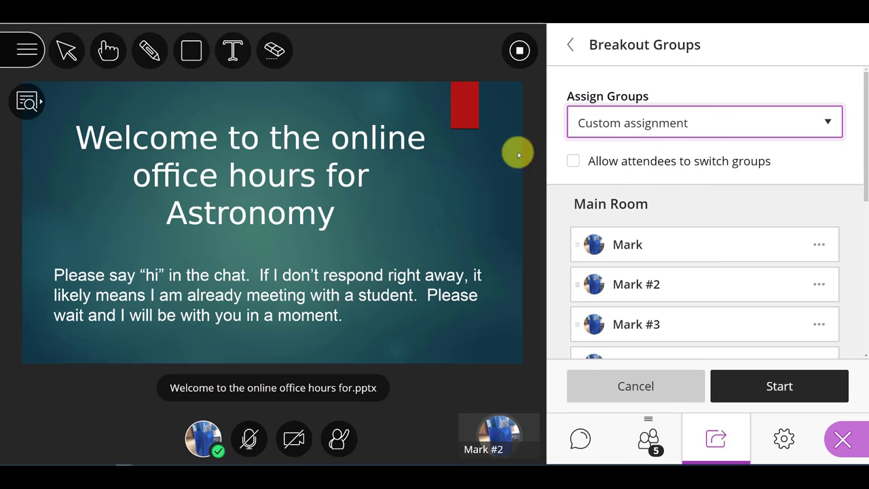
click(573, 161)
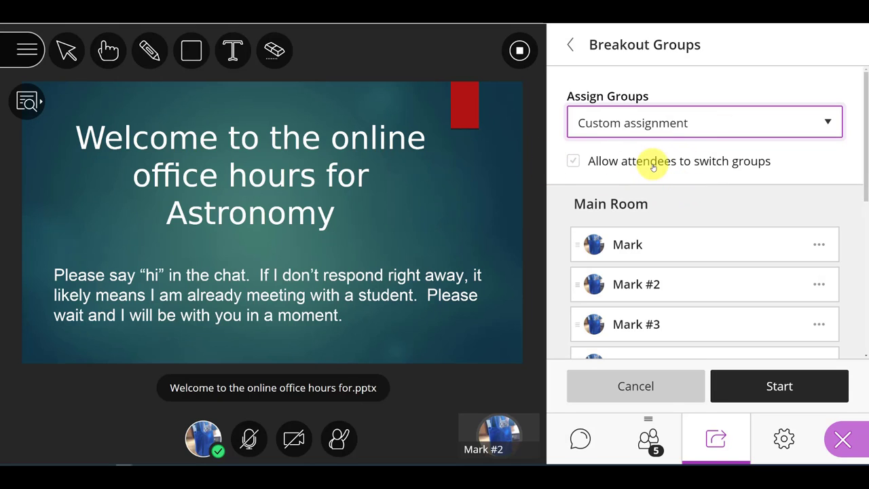
mouse_move(689, 172)
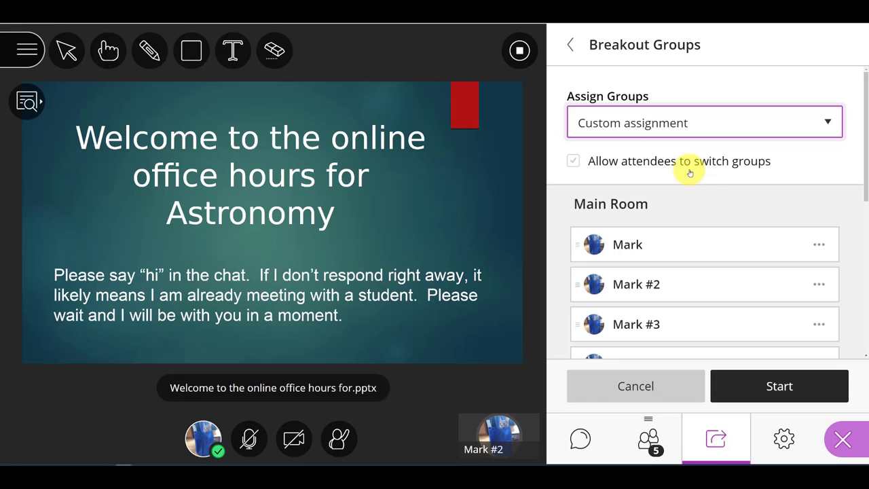
scroll(down, 3)
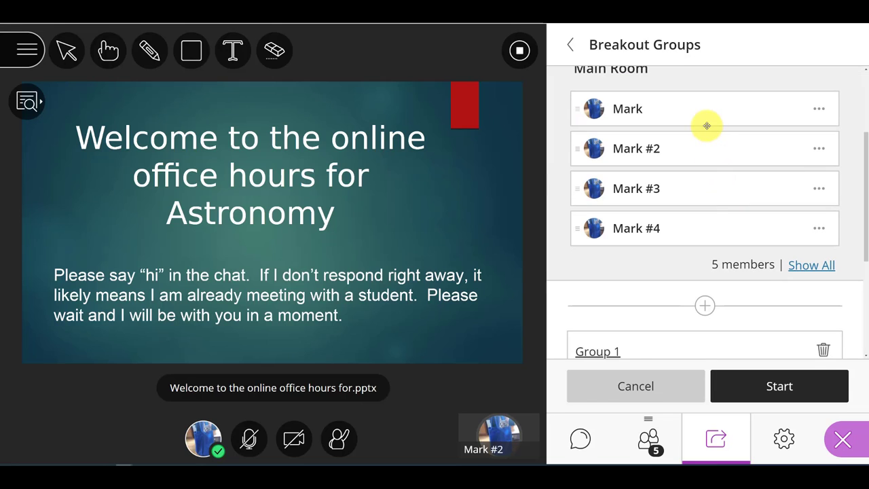
scroll(down, 3)
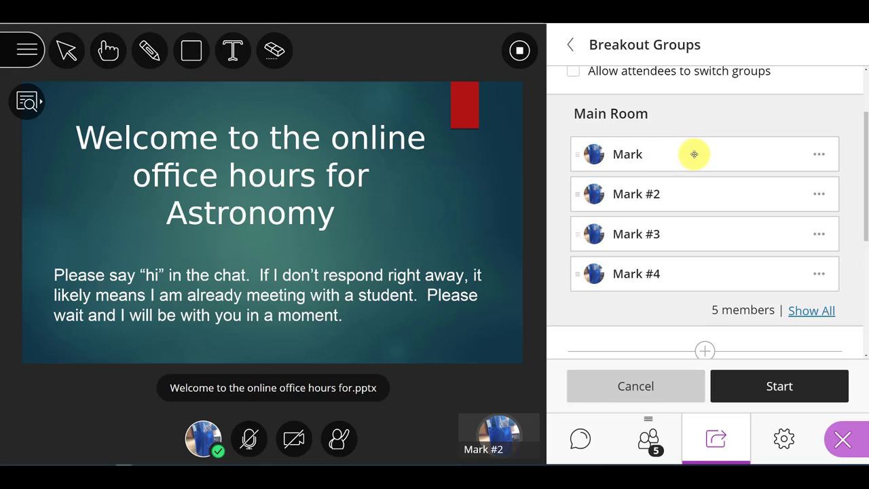
- Move instructor Mark into Group 1 and start the breakout groups
drag(694, 155, 672, 237)
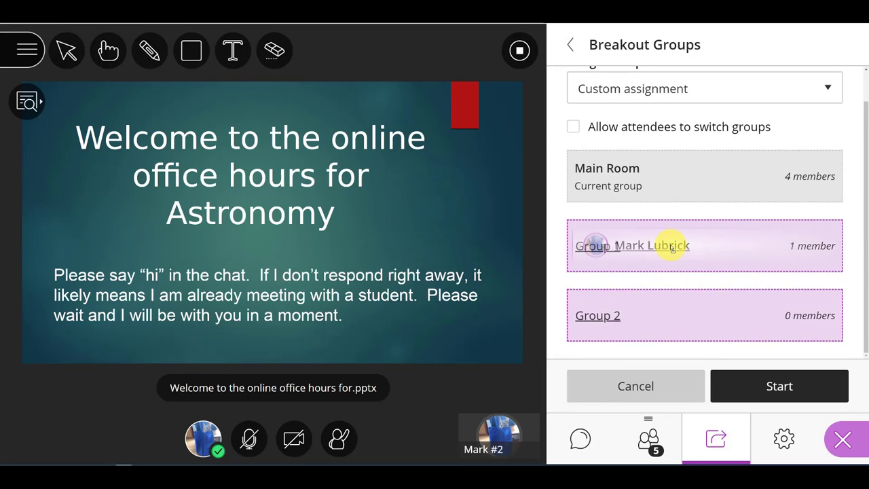
click(648, 438)
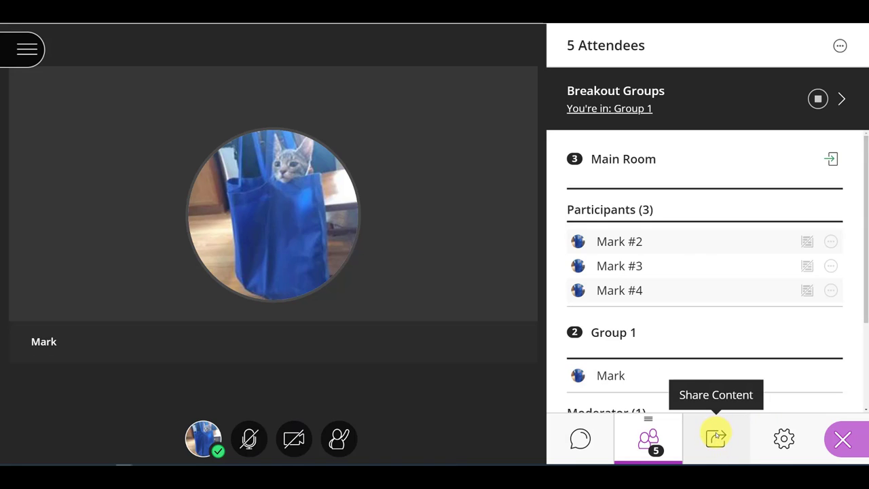
- Reopen breakout assignments and update so Group 1 holds the instructor and one student
click(716, 439)
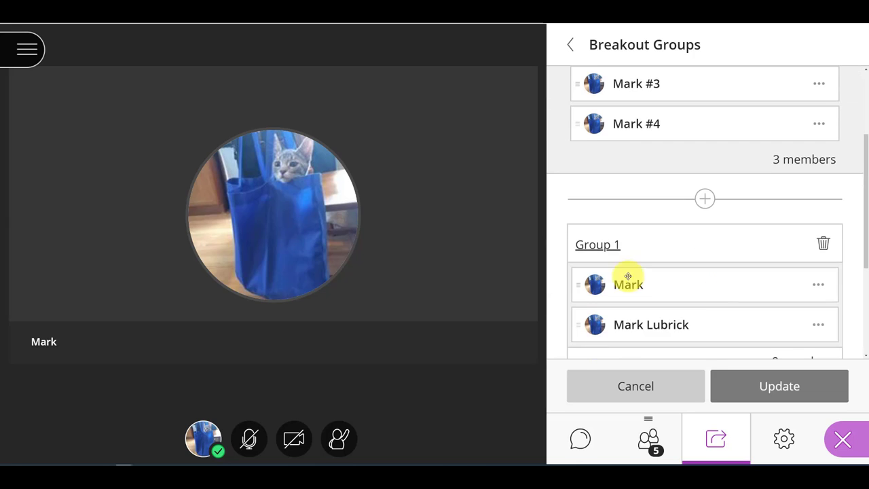
mouse_move(650, 284)
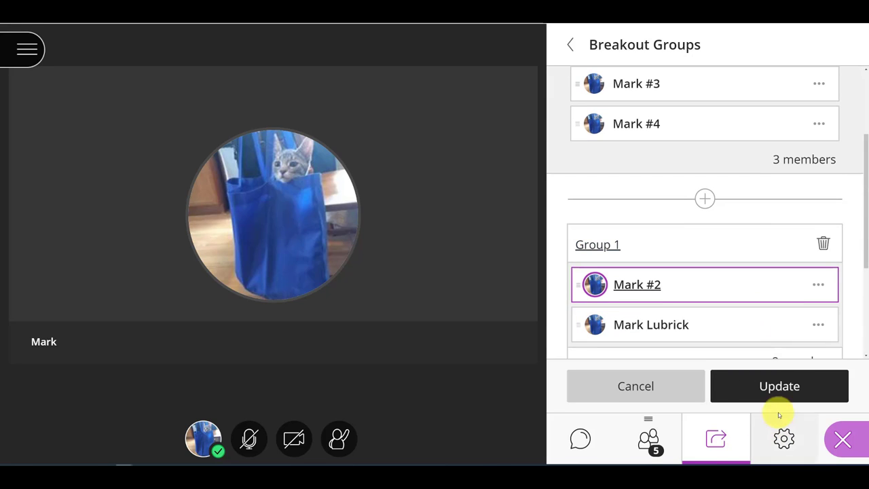
click(779, 386)
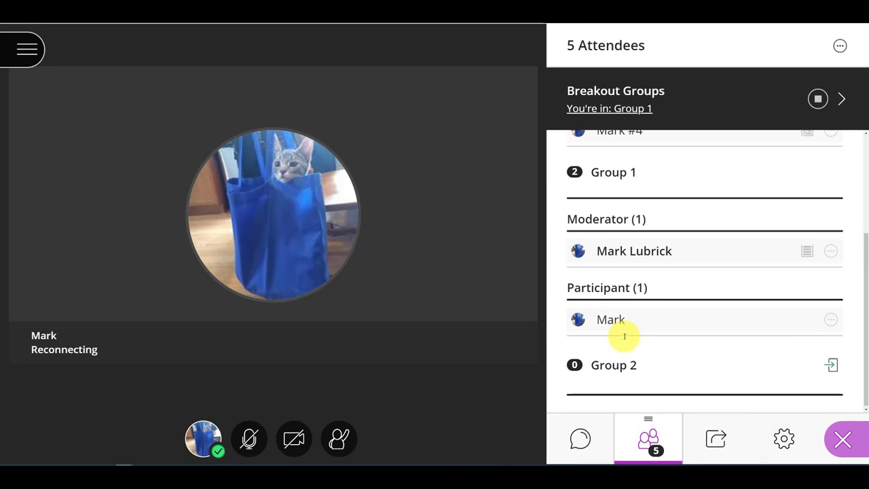